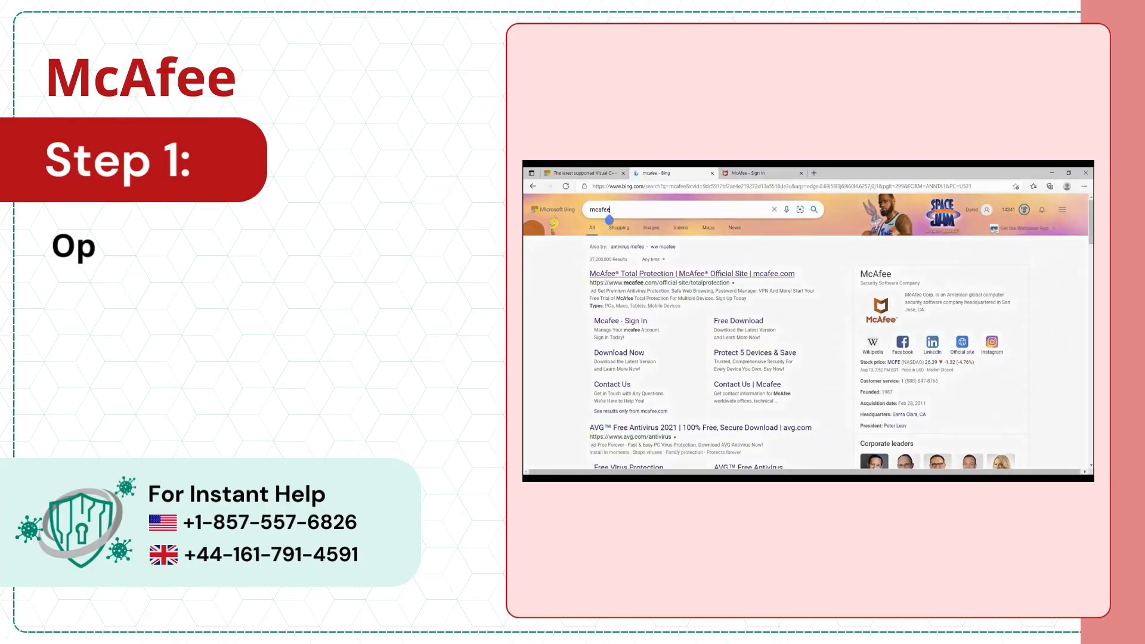
# Step: Search the knowledge base for 'vpn turns off immediately after being turned on'
pyautogui.write('co')
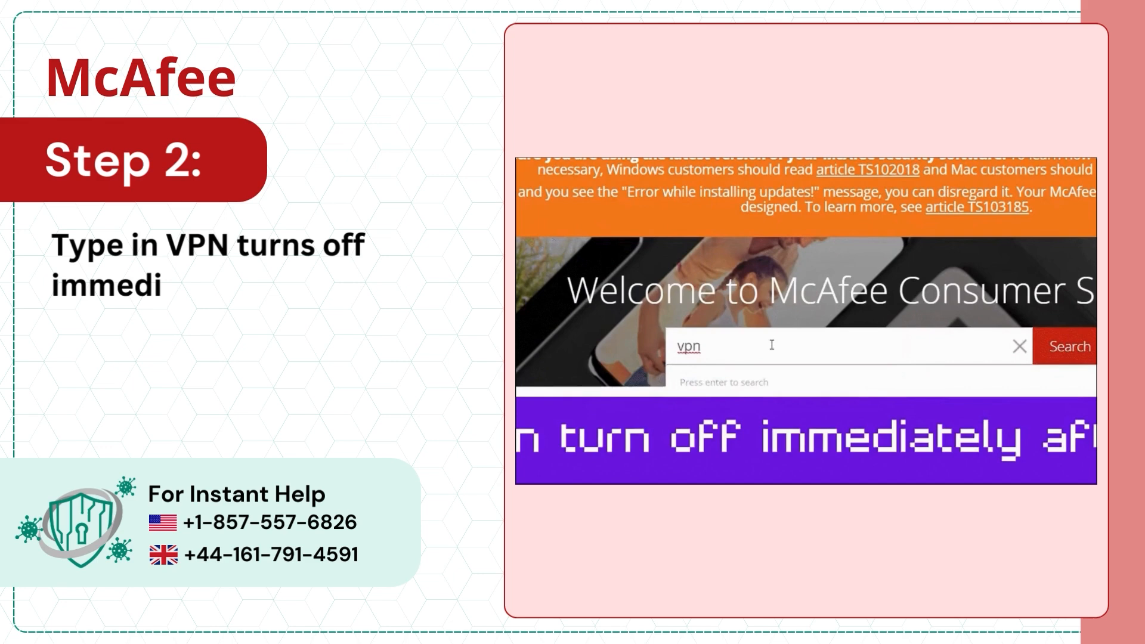
pyautogui.write('turns off immediately after being turne')
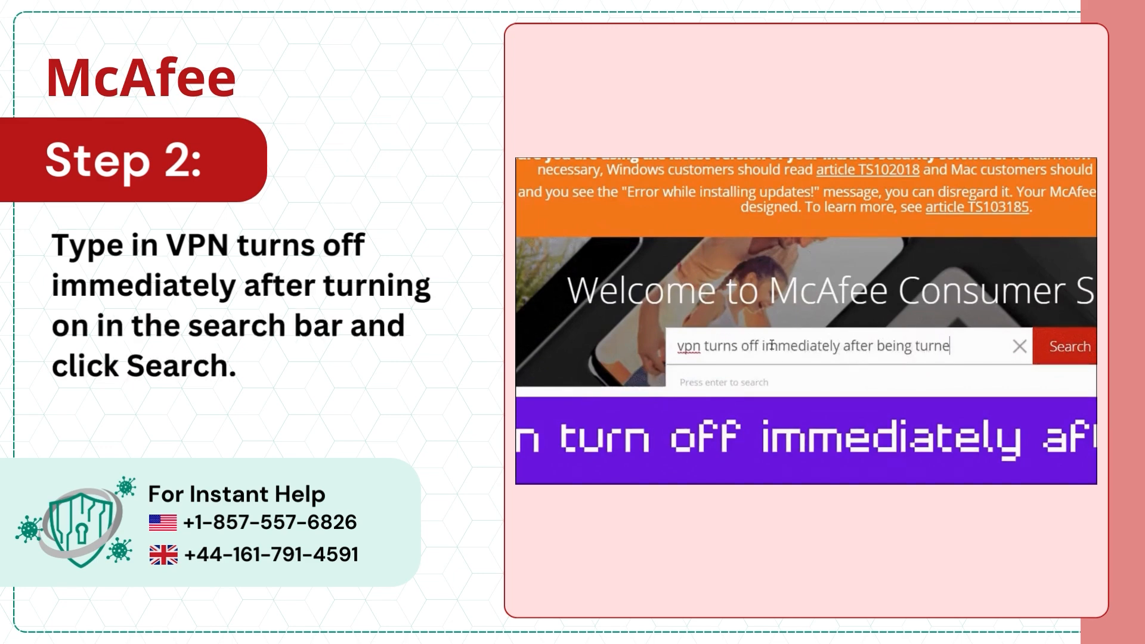
pyautogui.click(1064, 346)
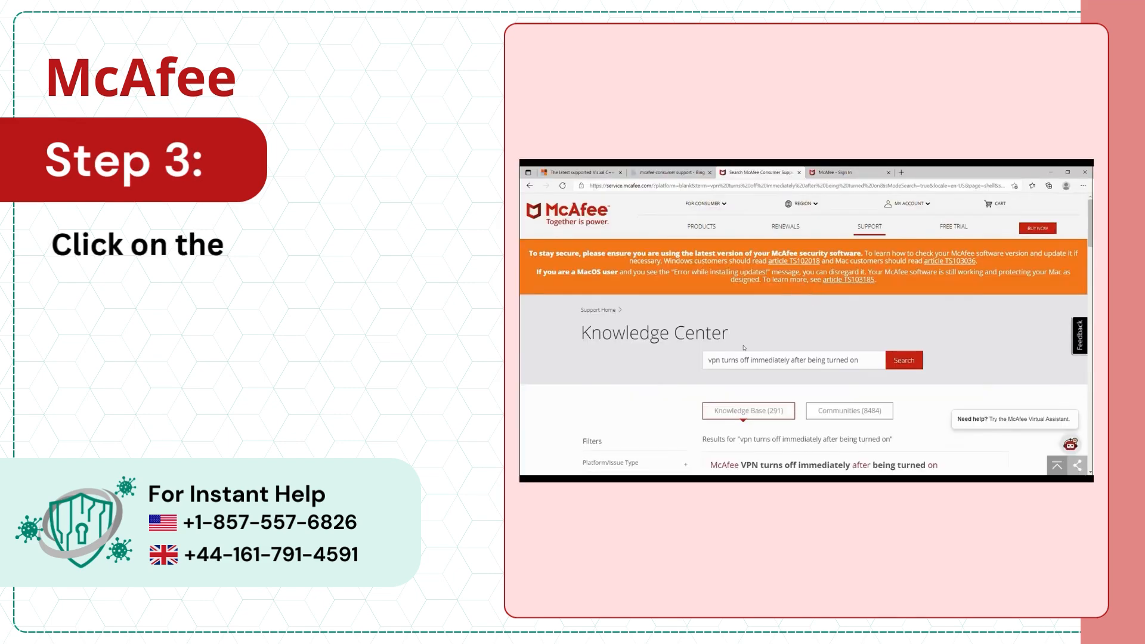
# Step: View the 'McAfee VPN turns off immediately after being turned on' article down to its Solution section
pyautogui.click(823, 465)
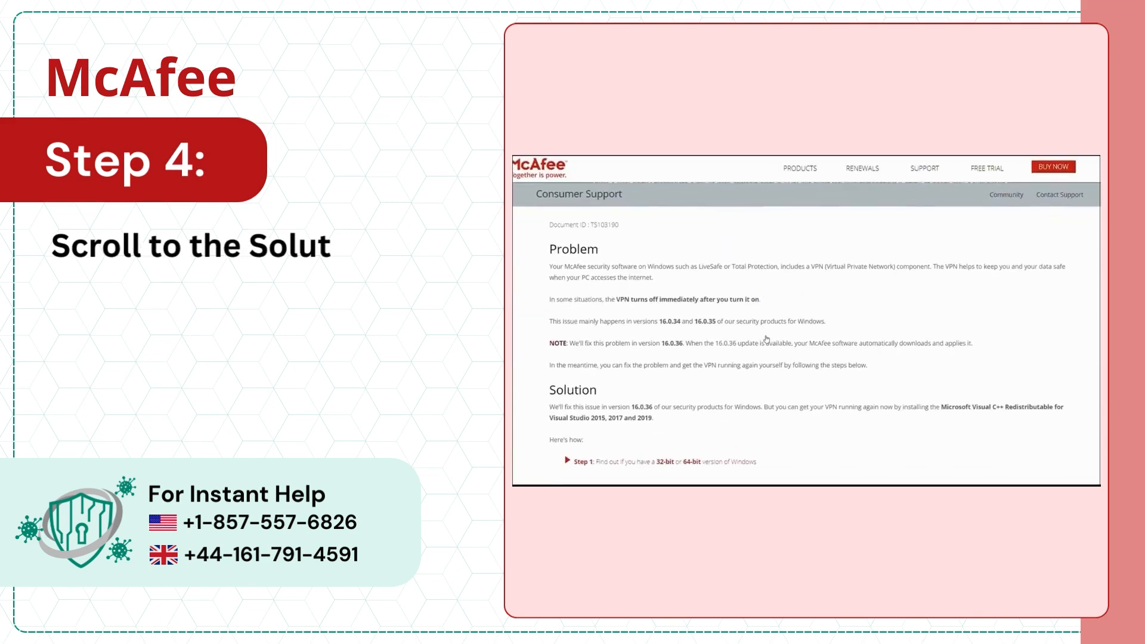
pyautogui.scroll(-3)
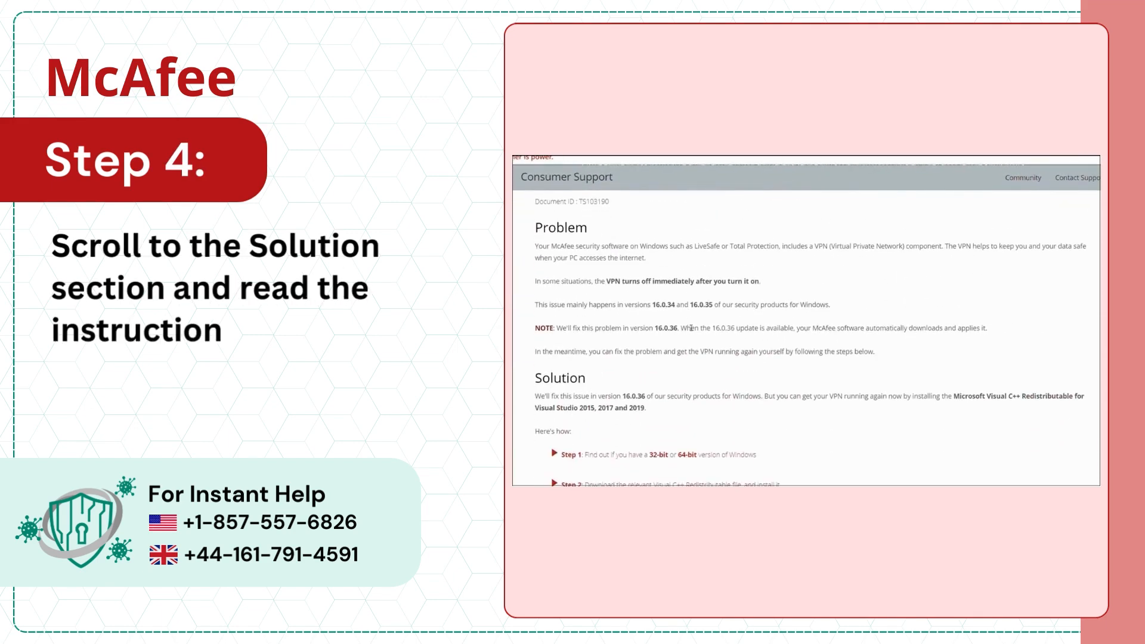
pyautogui.scroll(-3)
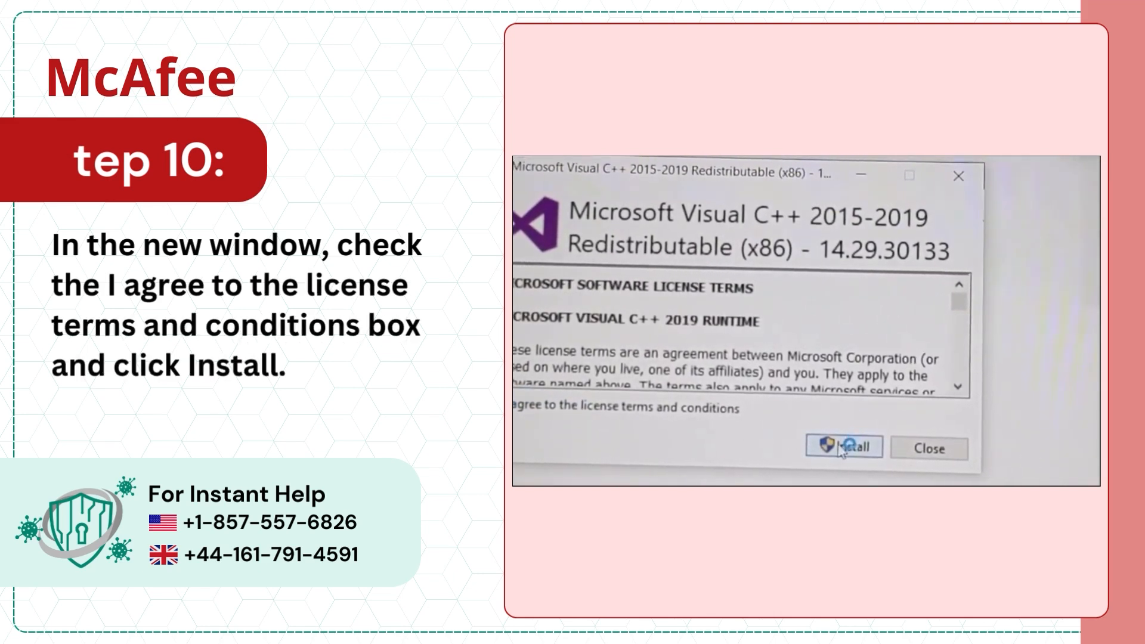
# Step: Start the Visual C++ 2015-2019 (x86) install and approve the User Account Control prompt
pyautogui.click(842, 447)
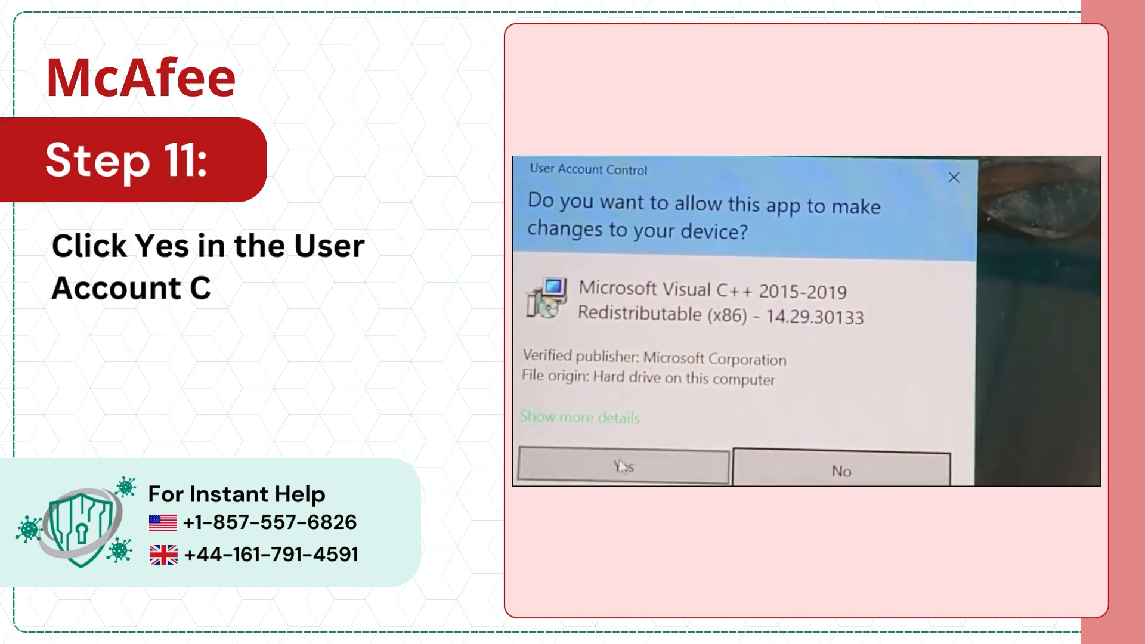
pyautogui.click(621, 466)
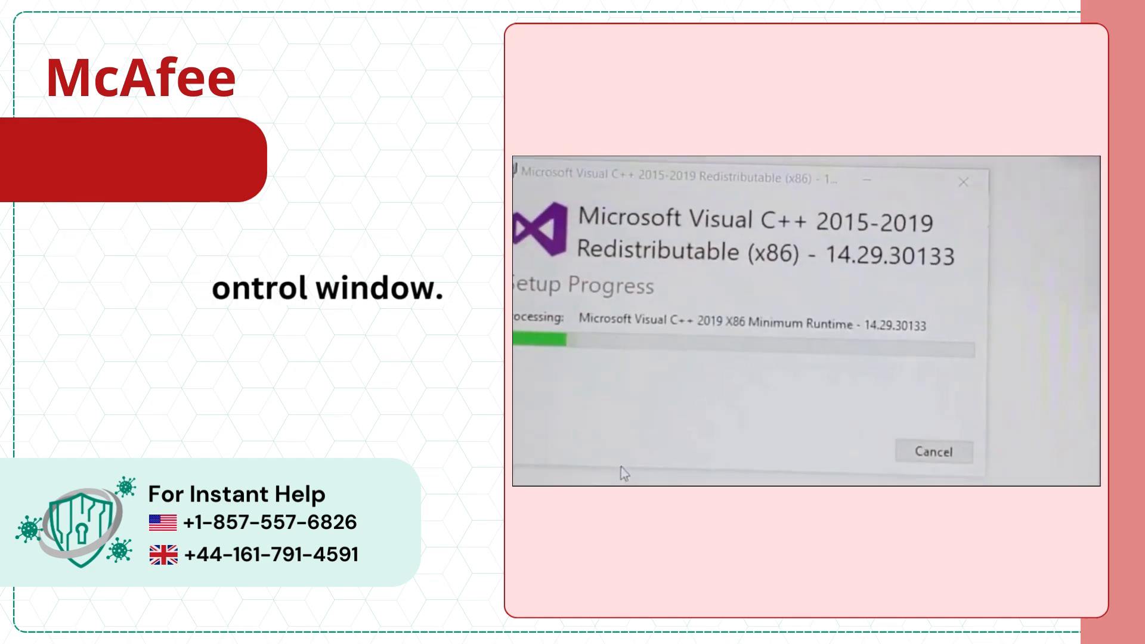